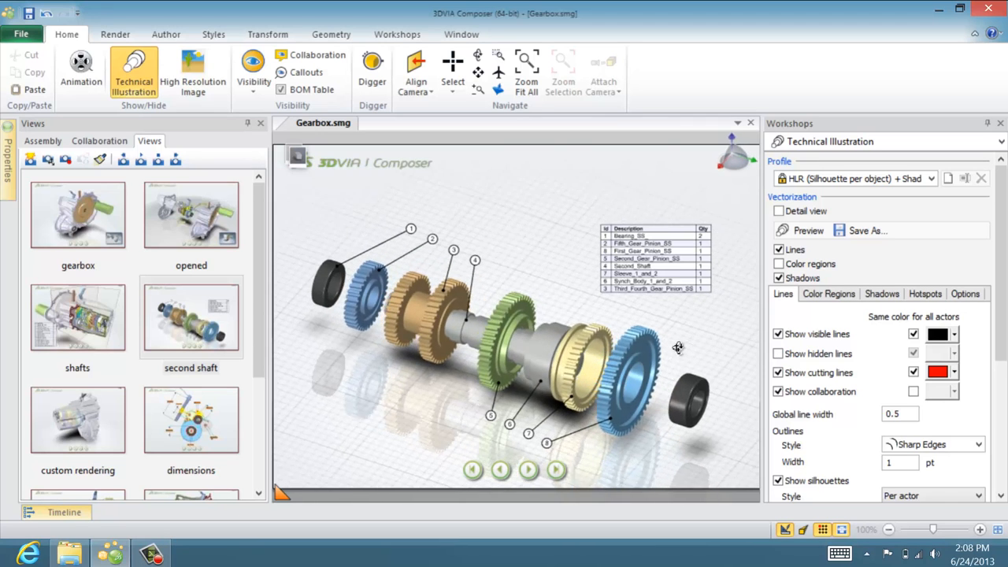
Step: Zoom onto the gear's rim and save the vector illustration as Gearbox.svg in the sample folder
{"action": "left_click_drag", "start_coordinate": [677, 348], "coordinate": [664, 363]}
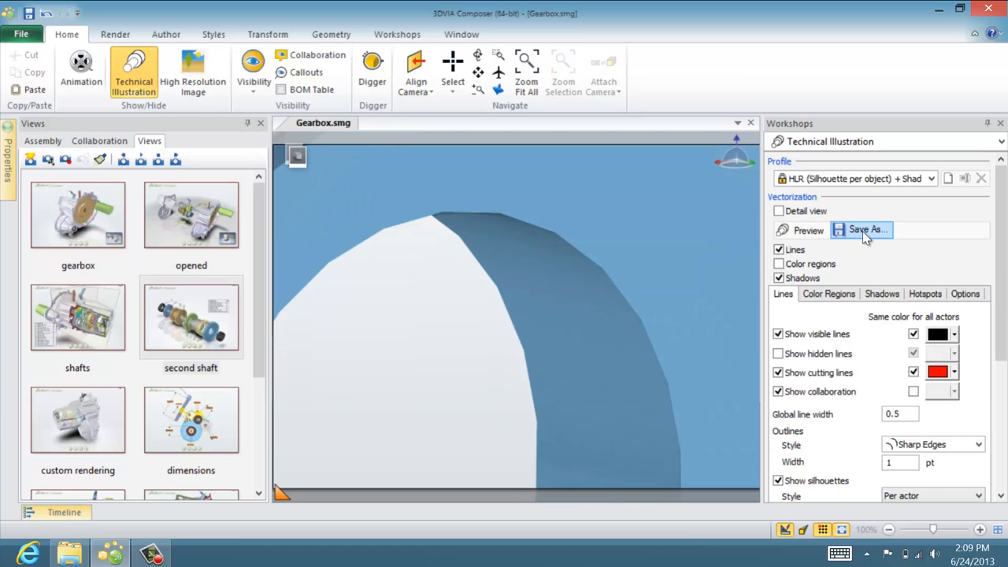
{"action": "left_click", "coordinate": [867, 230]}
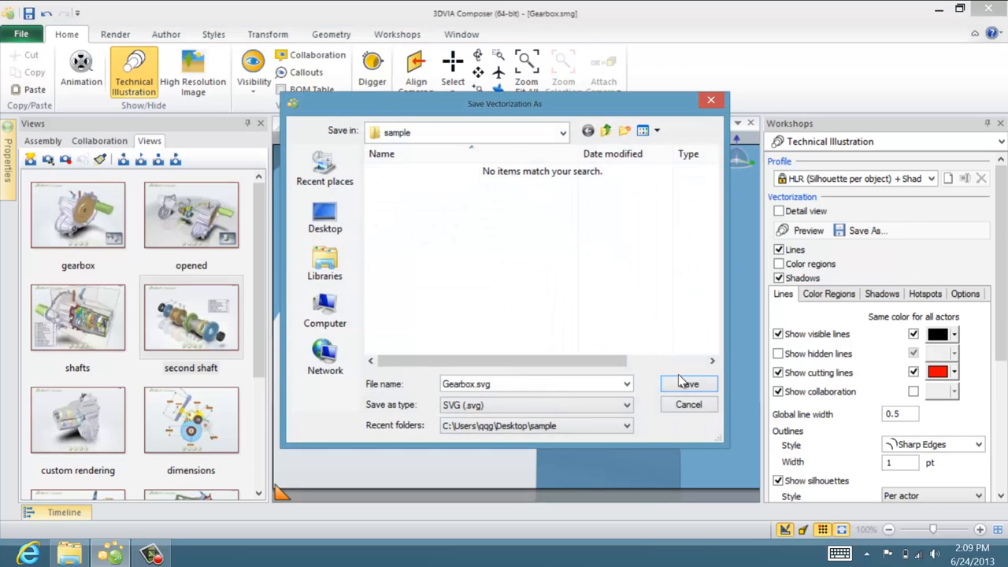
{"action": "left_click", "coordinate": [689, 384]}
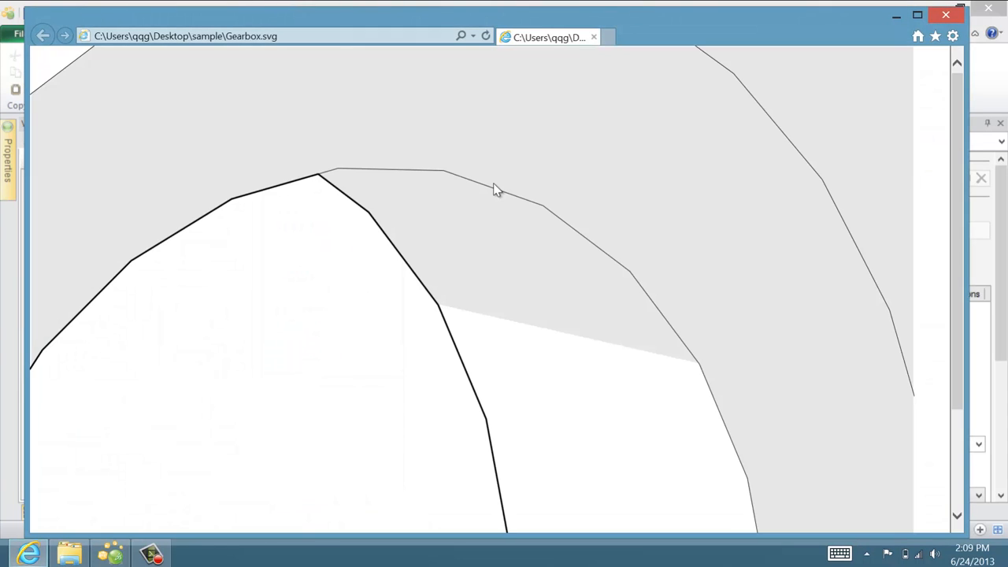
{"action": "mouse_move", "coordinate": [318, 208]}
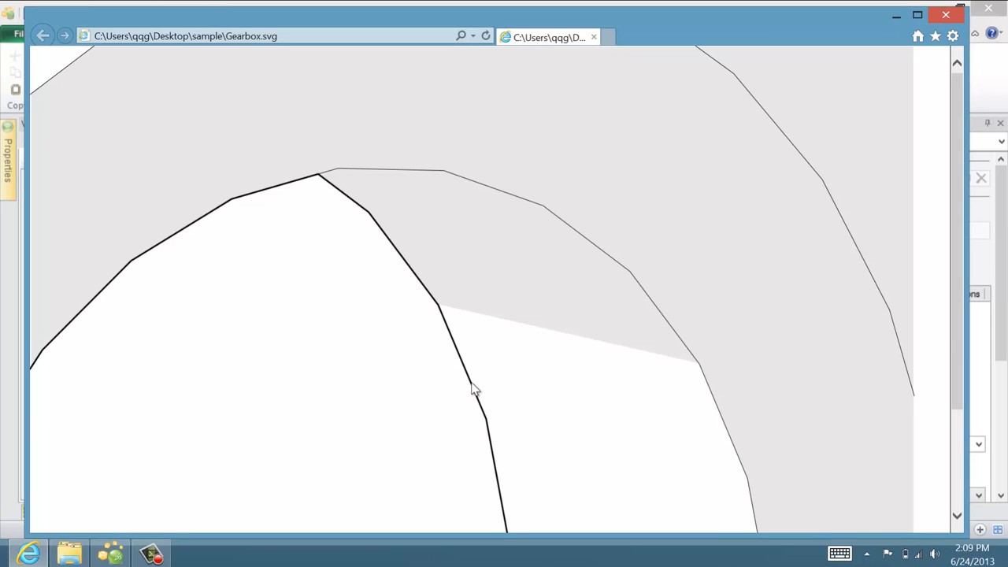
{"action": "mouse_move", "coordinate": [207, 230]}
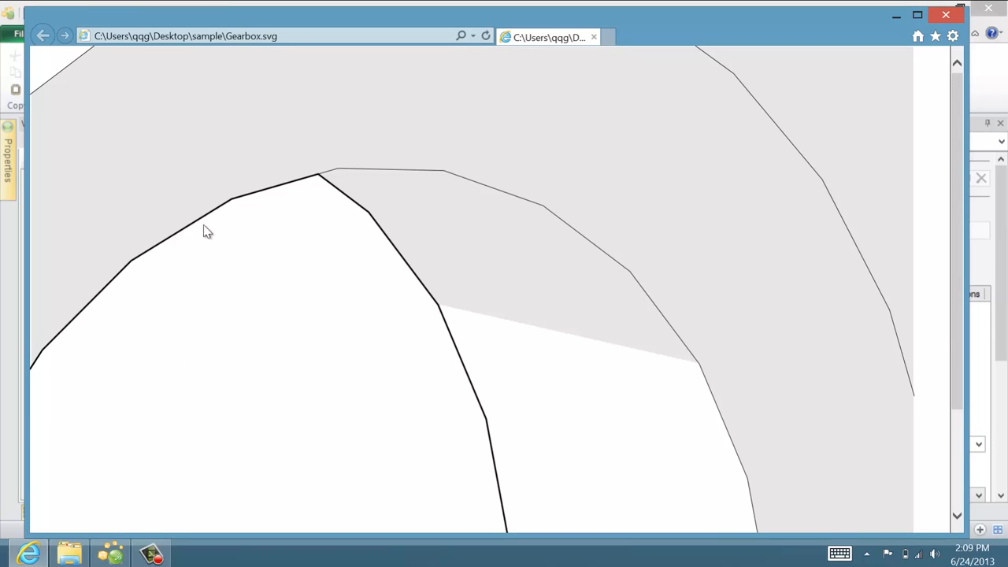
{"action": "mouse_move", "coordinate": [466, 364]}
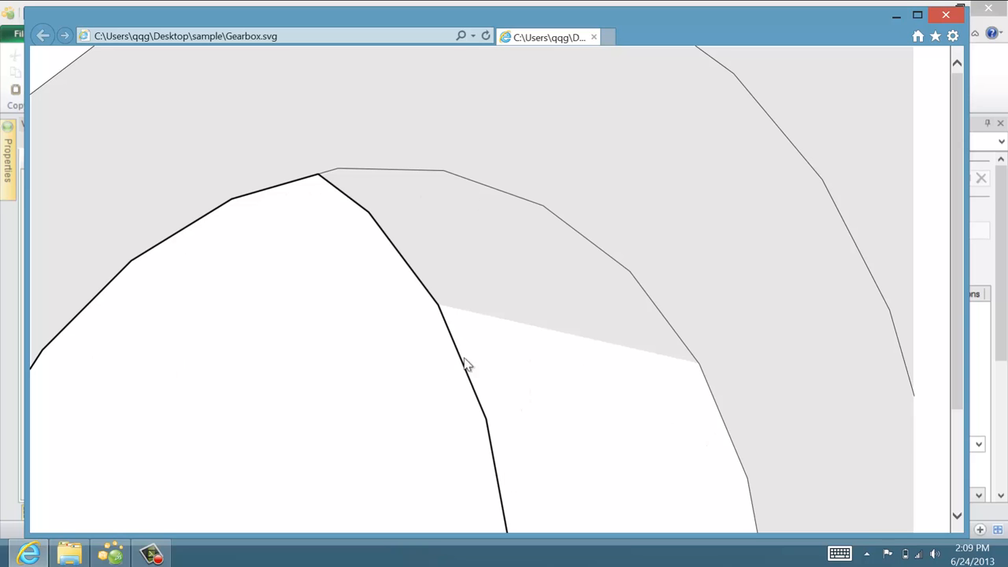
{"action": "mouse_move", "coordinate": [145, 229]}
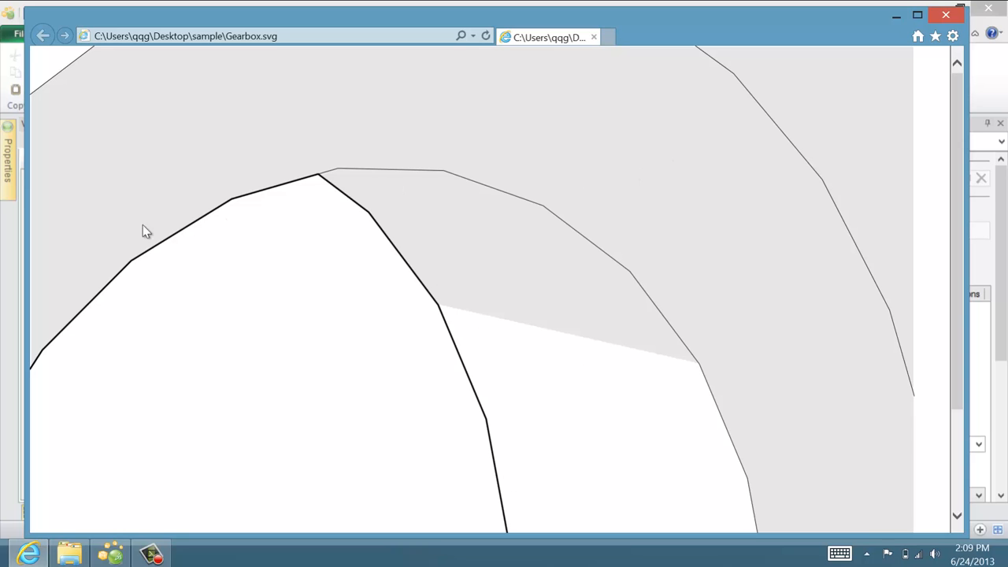
{"action": "mouse_move", "coordinate": [485, 441]}
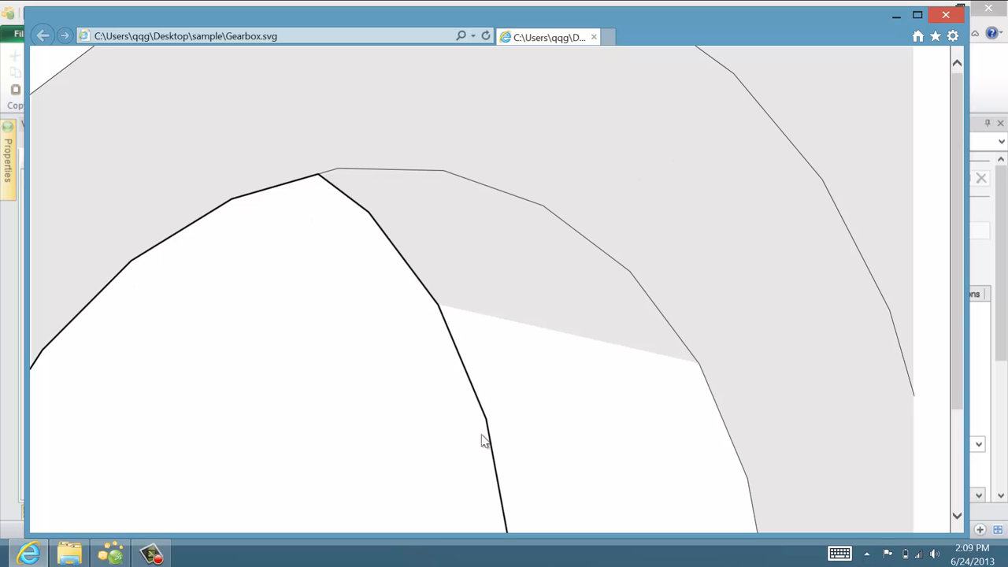
{"action": "mouse_move", "coordinate": [160, 258]}
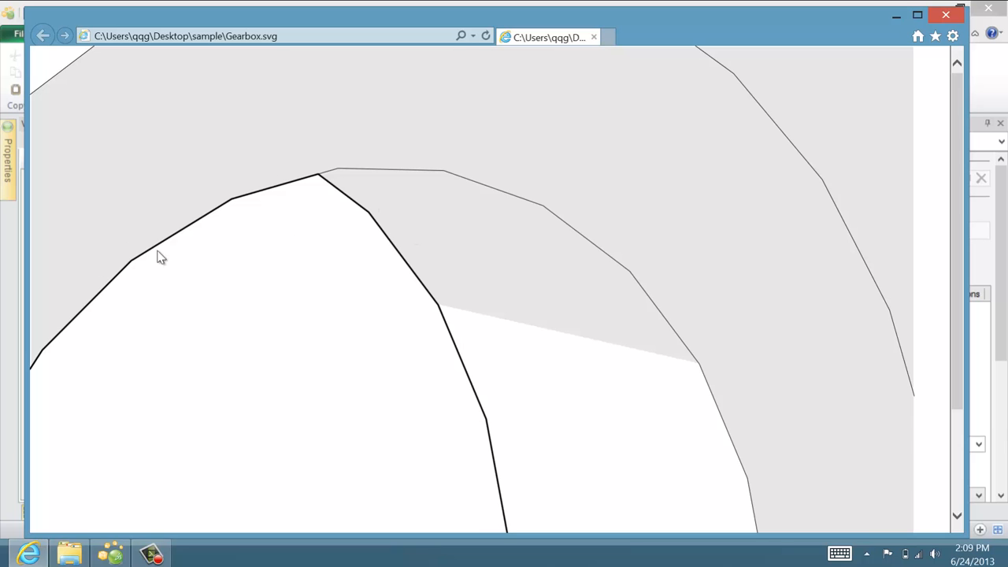
{"action": "mouse_move", "coordinate": [901, 22]}
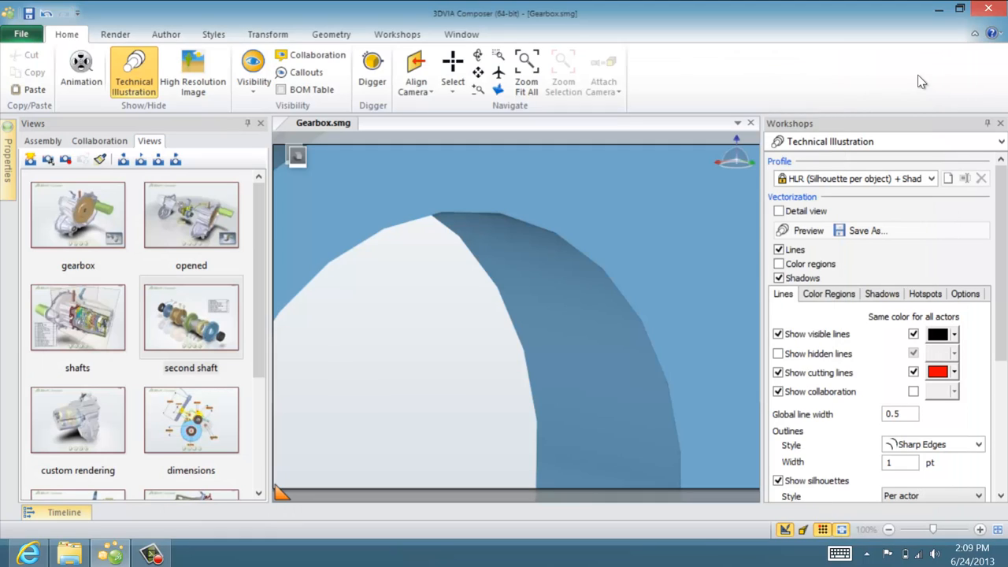
{"action": "mouse_move", "coordinate": [434, 306]}
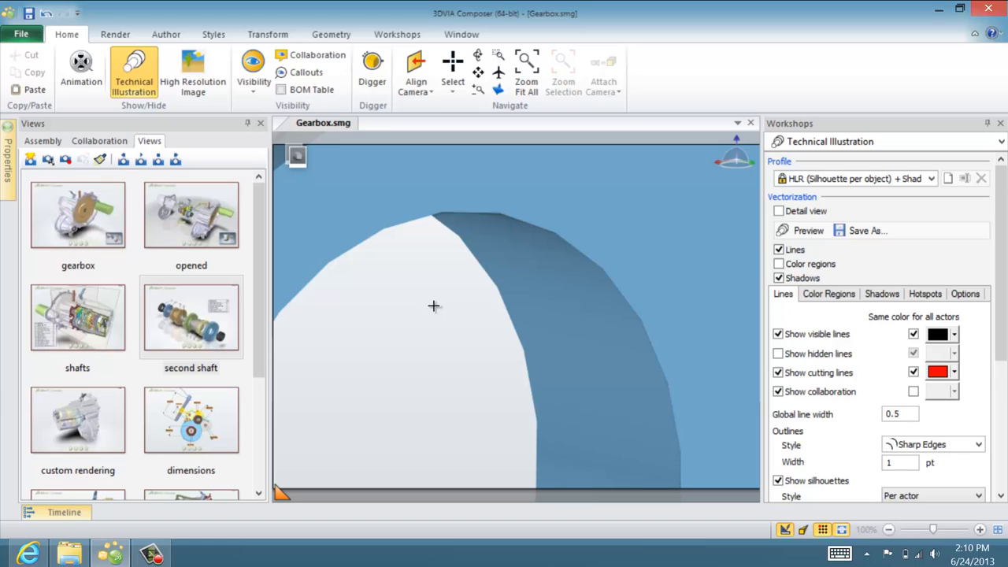
{"action": "mouse_move", "coordinate": [438, 238]}
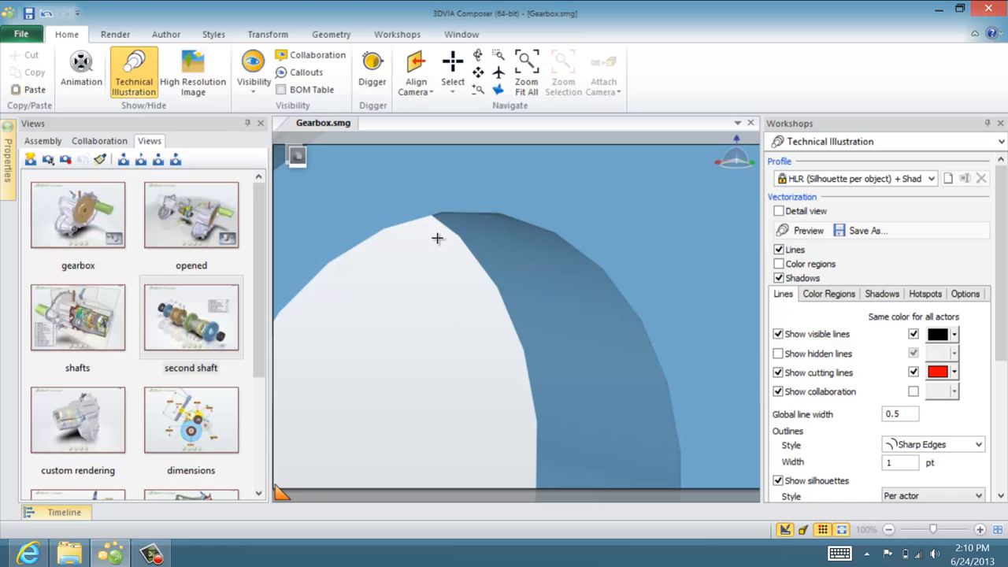
{"action": "mouse_move", "coordinate": [484, 359]}
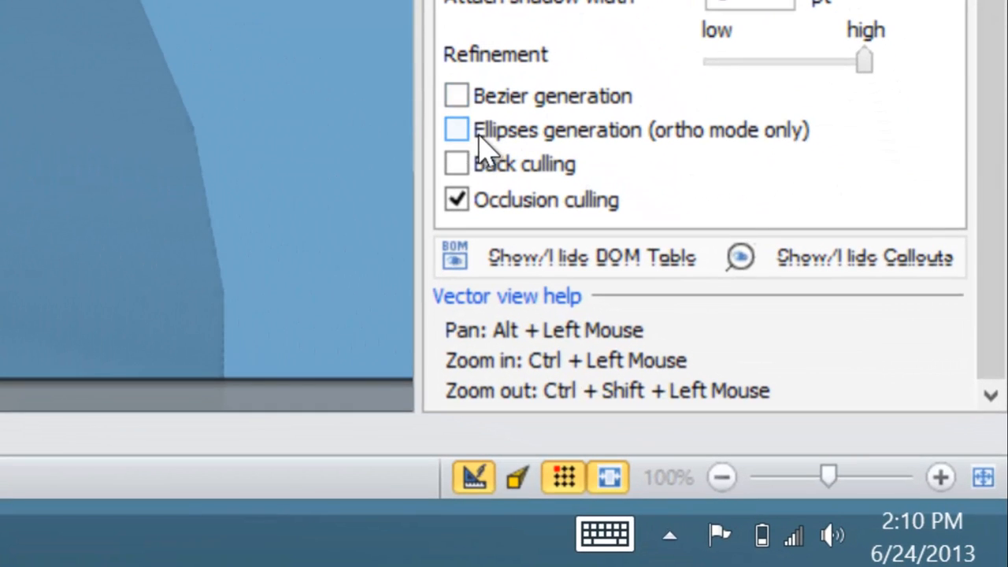
Step: Enable 'Ellipses generation (ortho mode only)' and re-save, overwriting the existing Gearbox.svg
{"action": "left_click", "coordinate": [457, 129]}
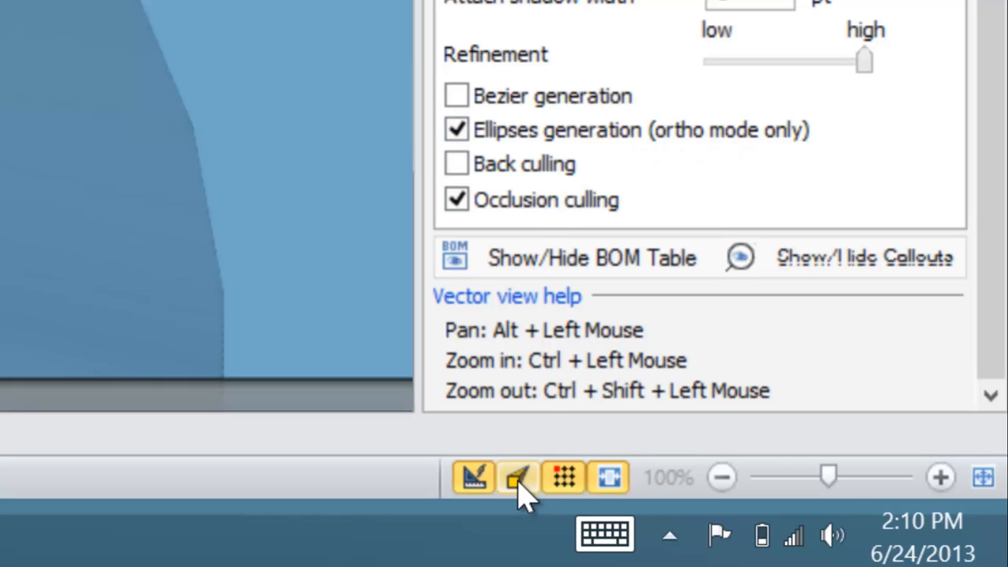
{"action": "mouse_move", "coordinate": [516, 479]}
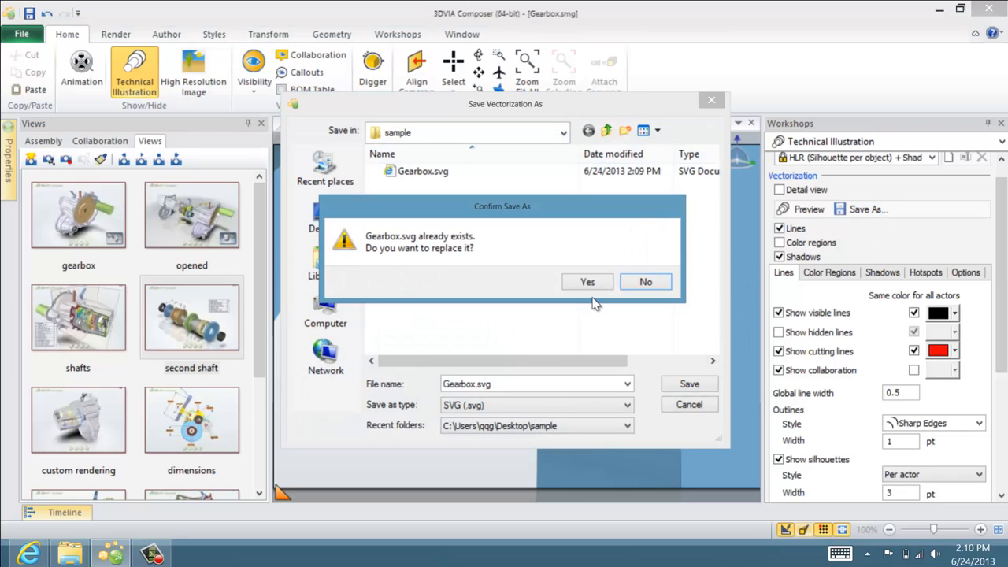
{"action": "left_click", "coordinate": [586, 280]}
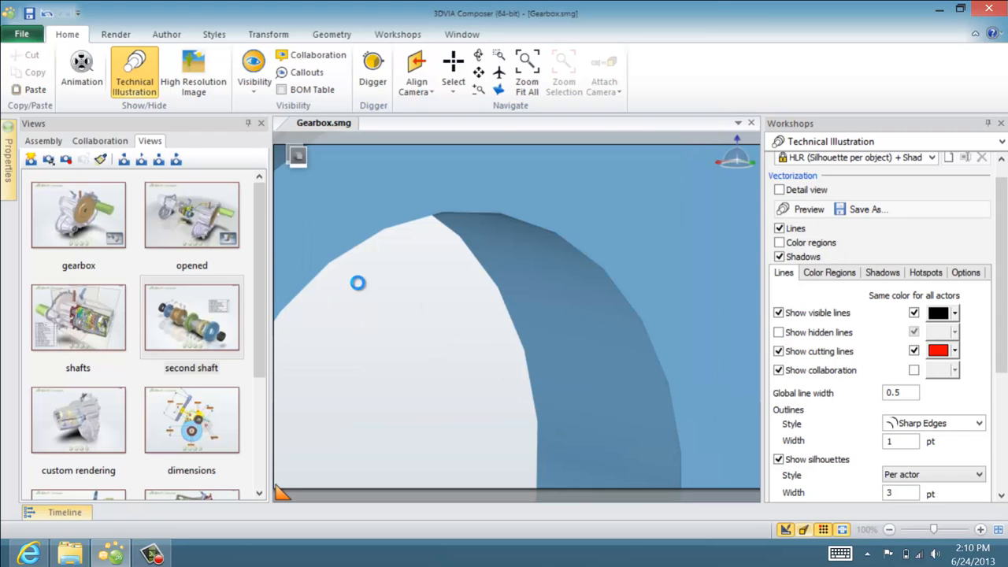
{"action": "mouse_move", "coordinate": [662, 368]}
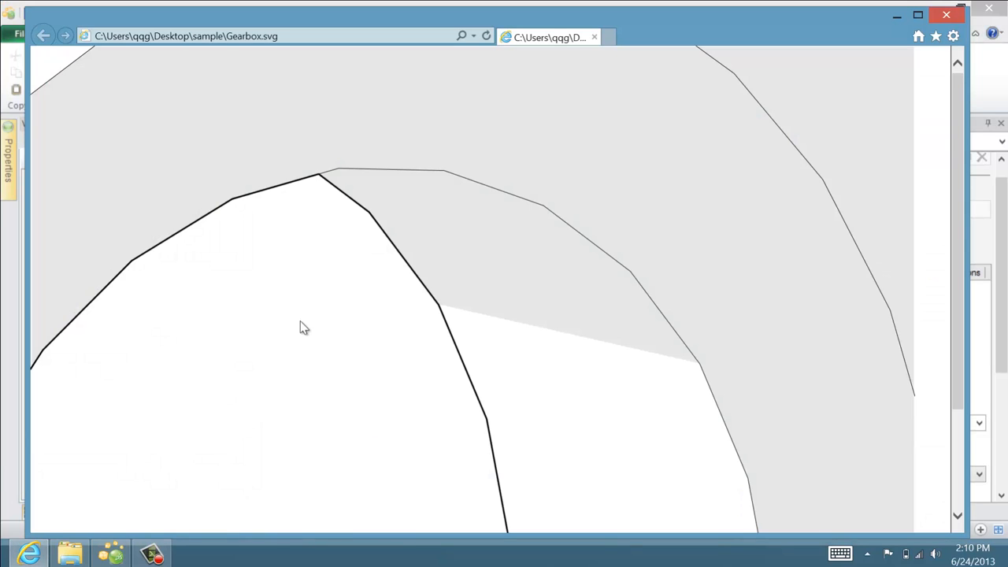
{"action": "mouse_move", "coordinate": [485, 407]}
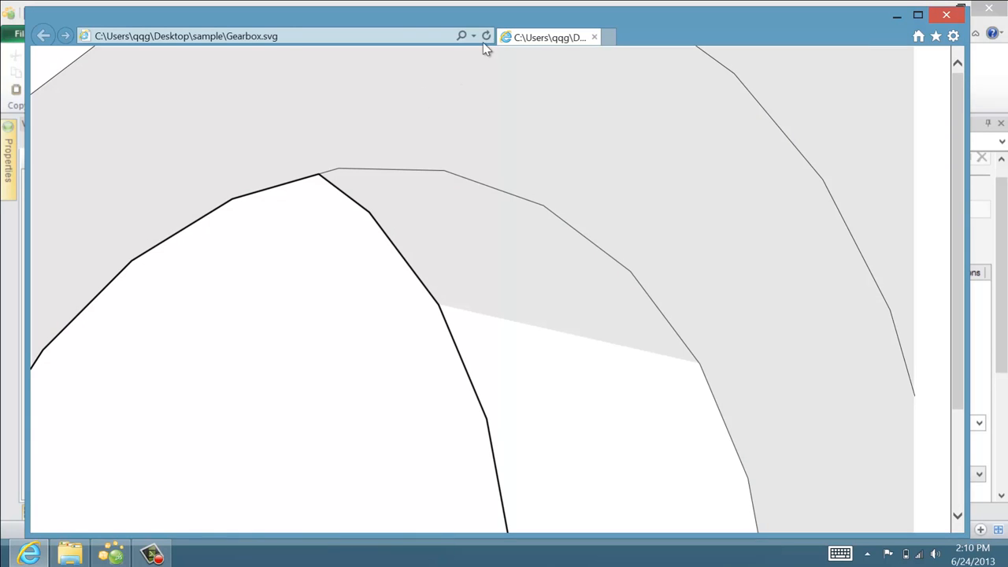
Step: Refresh Internet Explorer to display the re-exported Gearbox.svg
{"action": "left_click", "coordinate": [485, 36]}
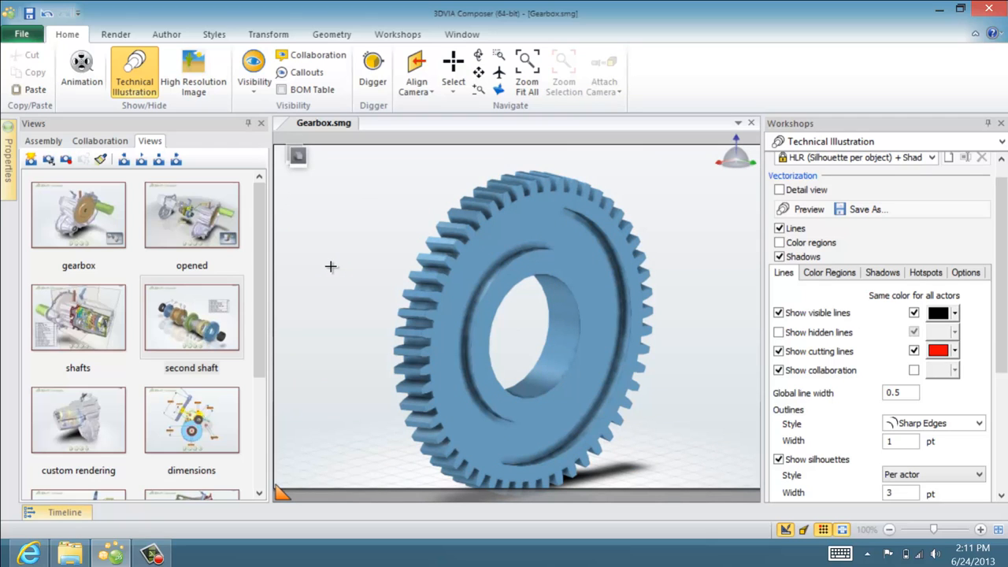
Step: Return to the stored 'second shaft' view without saving the camera changes
{"action": "left_click", "coordinate": [190, 318]}
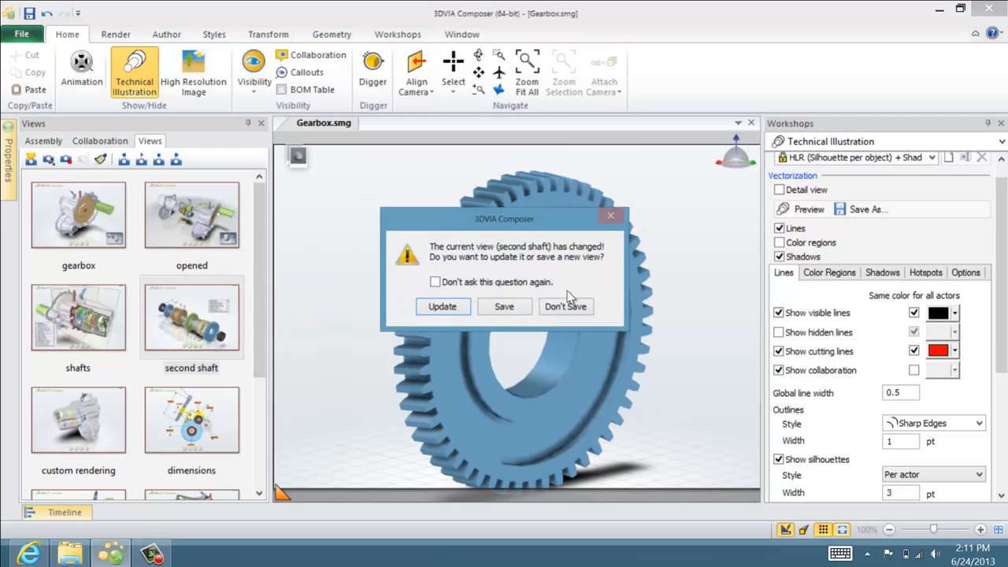
{"action": "left_click", "coordinate": [566, 305]}
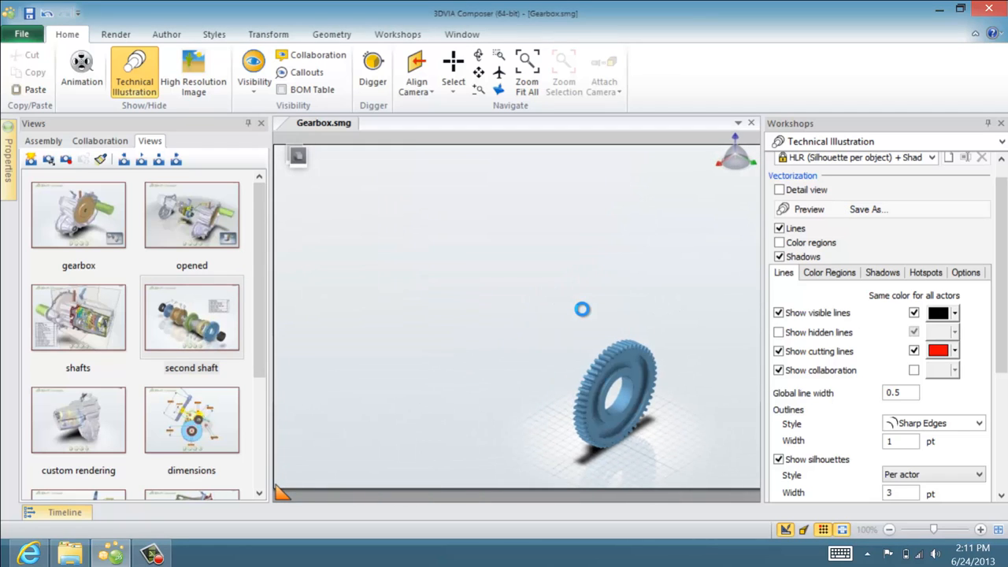